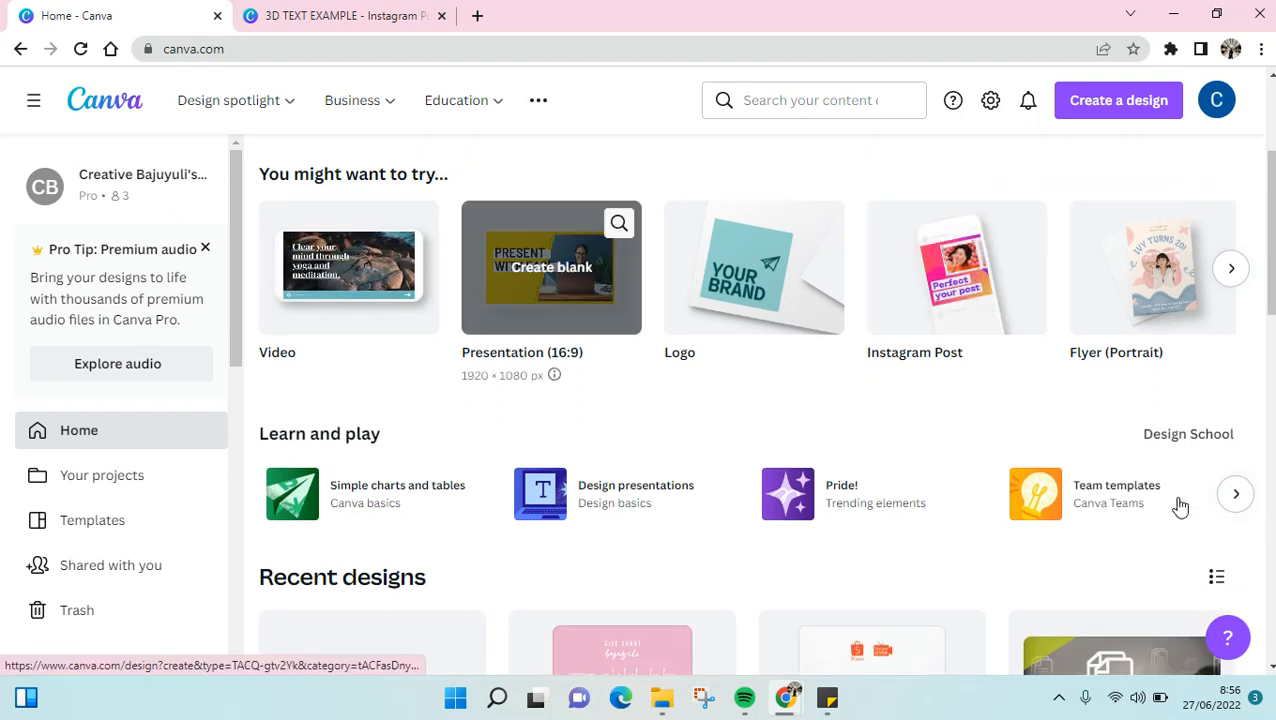
Enter 'quiz' in the template search on the Canva home page.
scroll(up, 3)
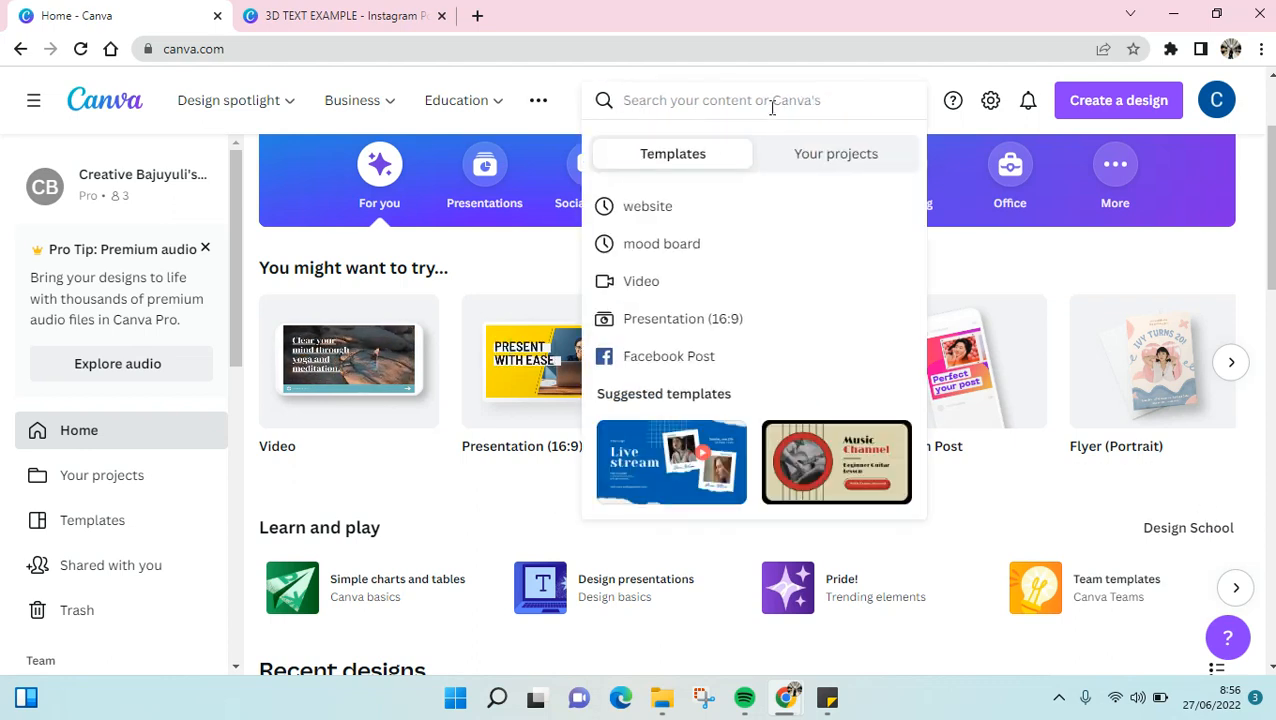
text(quiz)
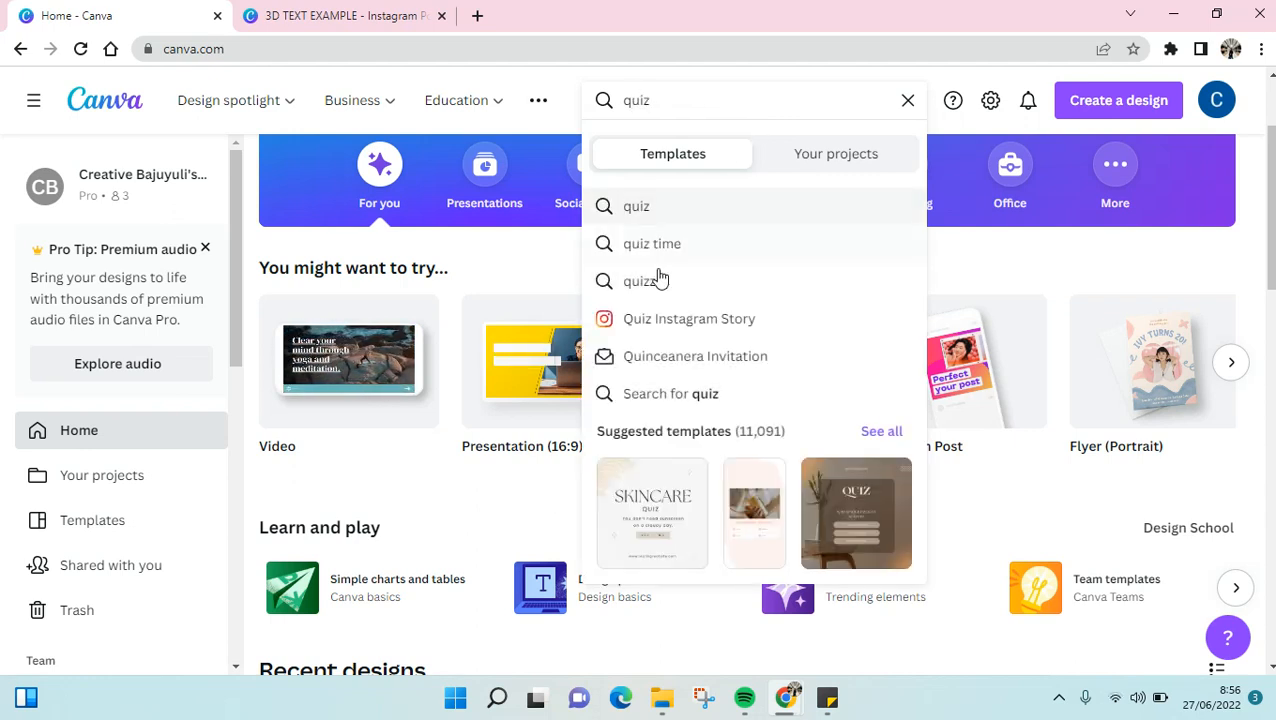
mouse_move(725, 356)
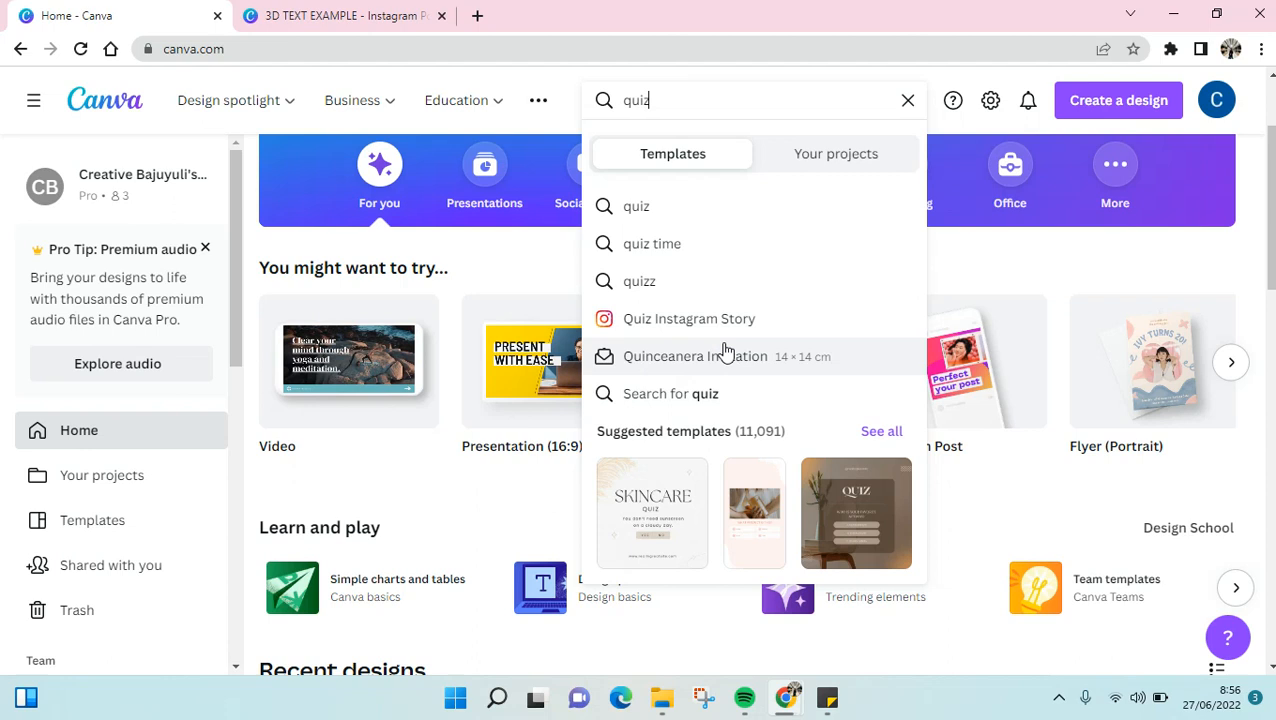
mouse_move(780, 330)
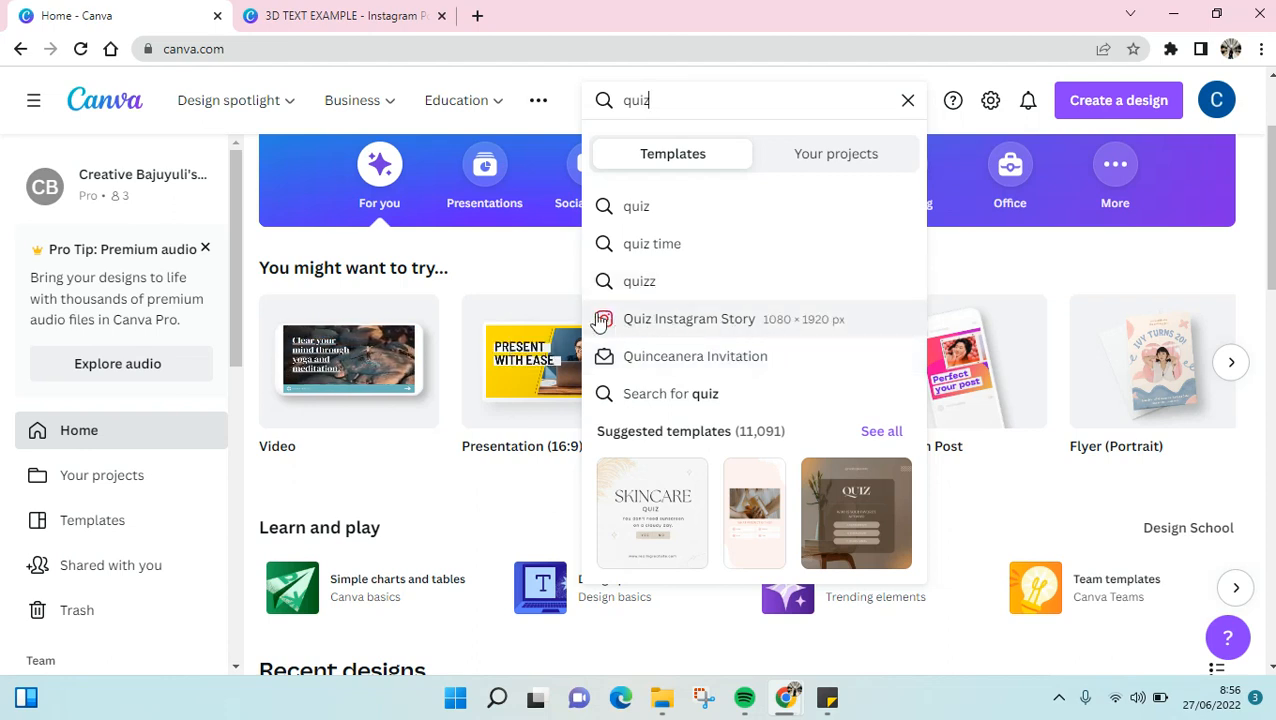
mouse_move(702, 101)
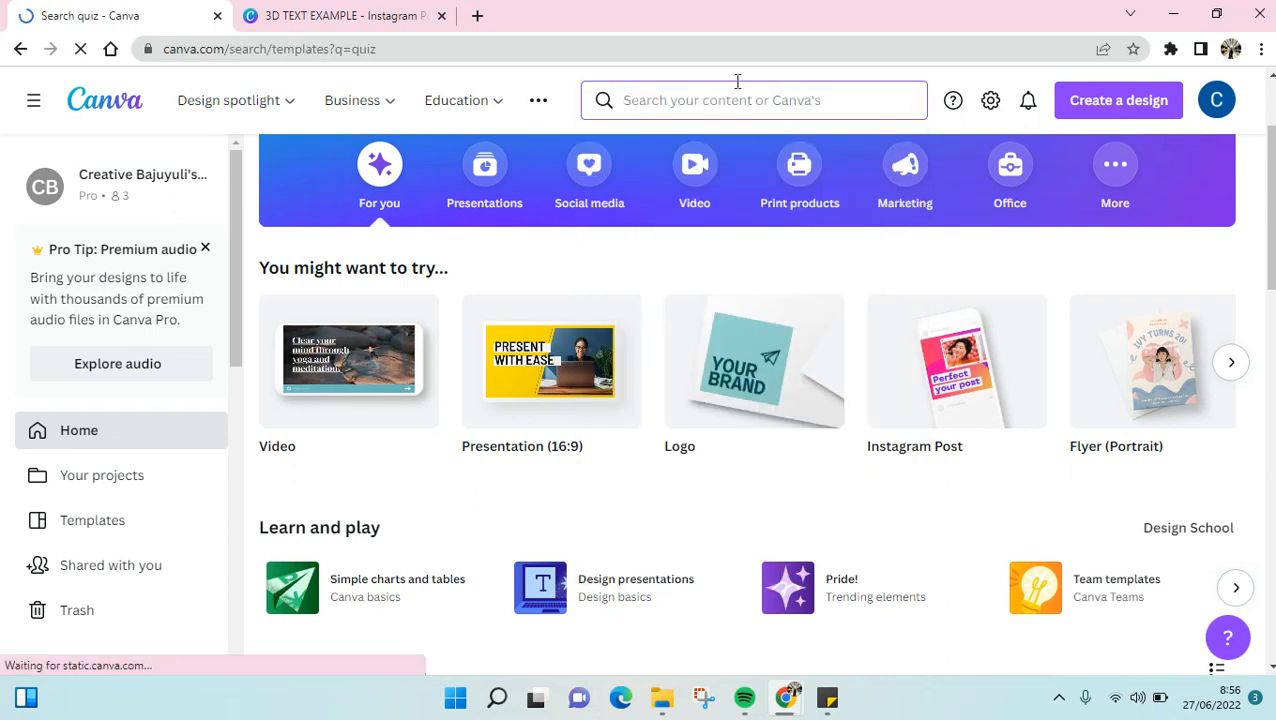
Browse the quiz results and open the orange egg-laying animals QUIZ TIME Instagram post.
key(Return)
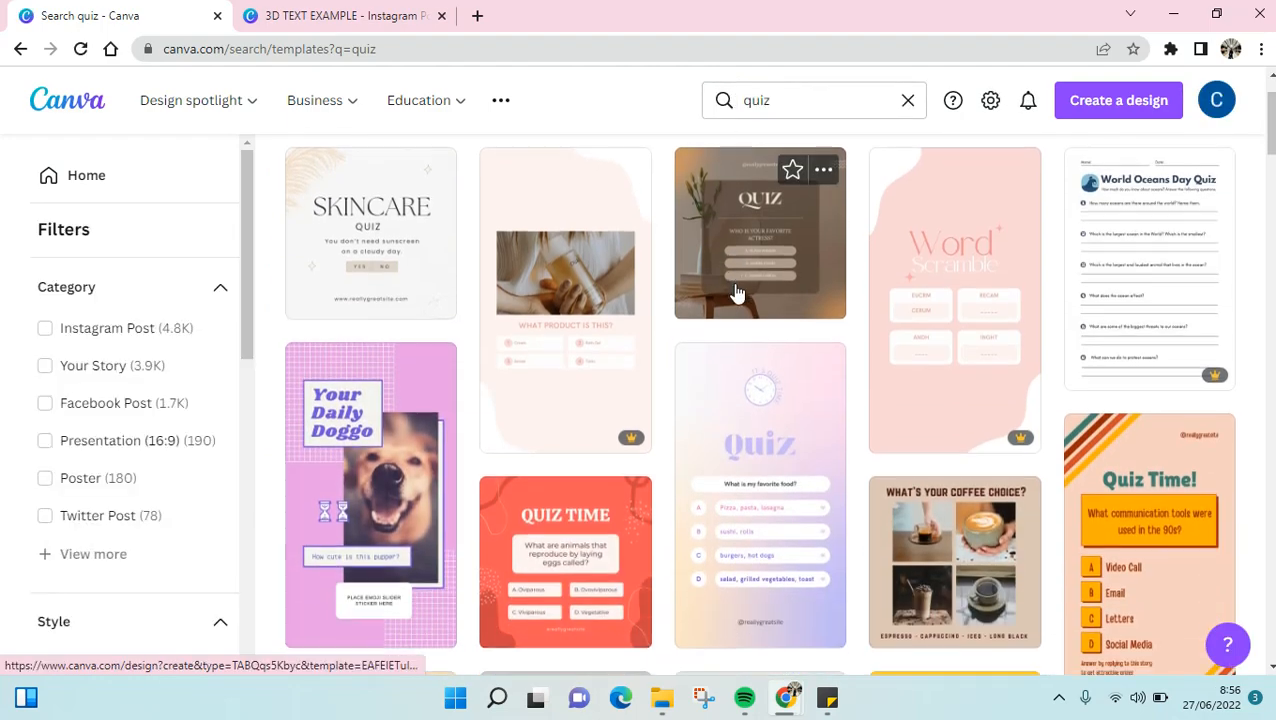
scroll(up, 3)
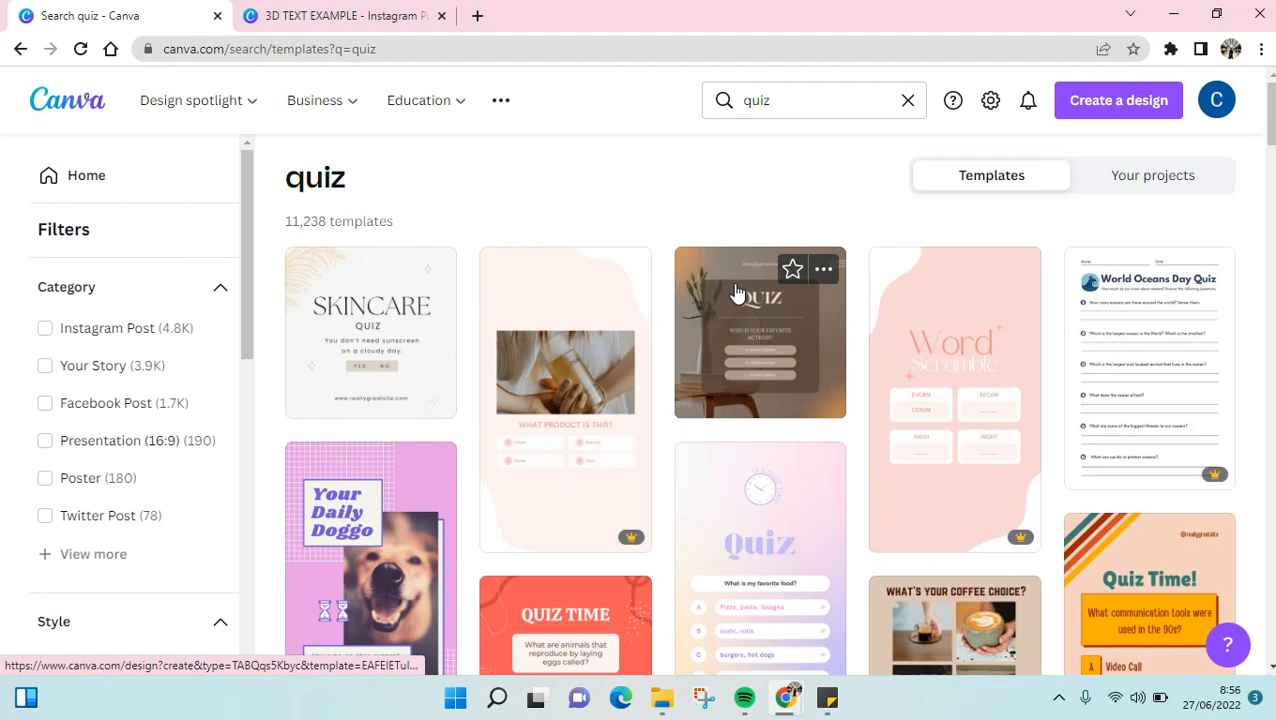
scroll(down, 3)
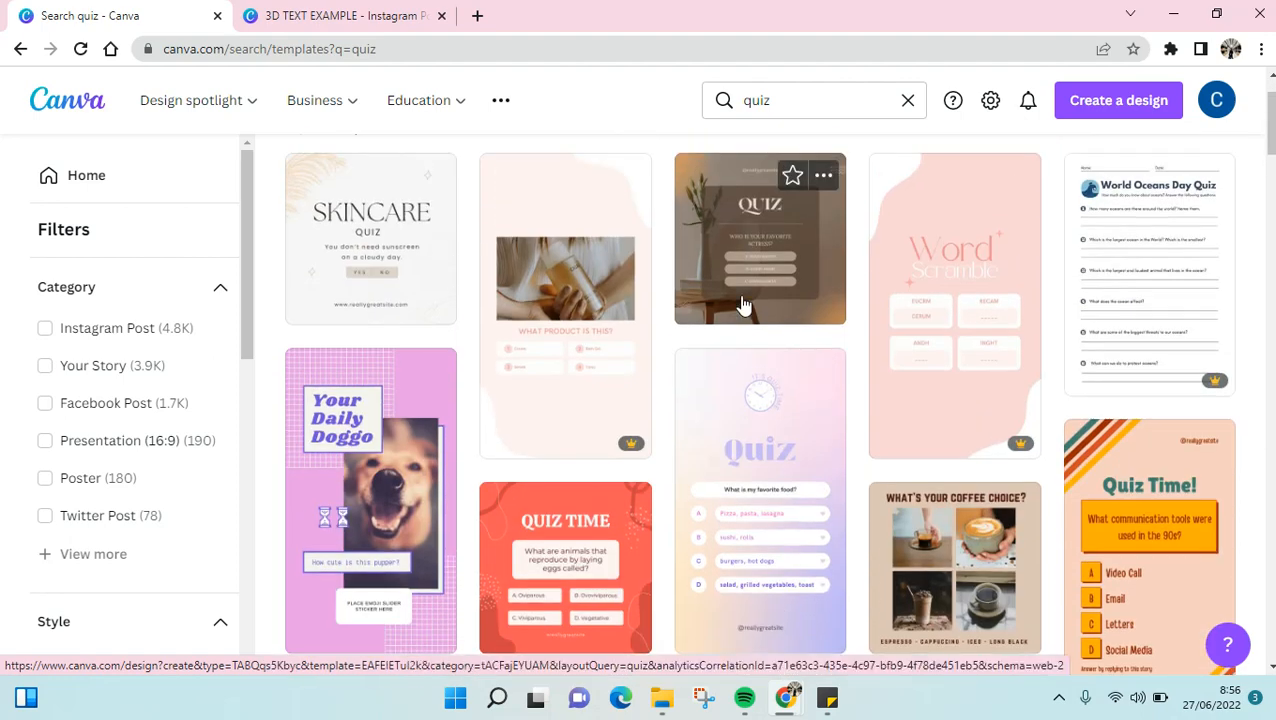
scroll(down, 3)
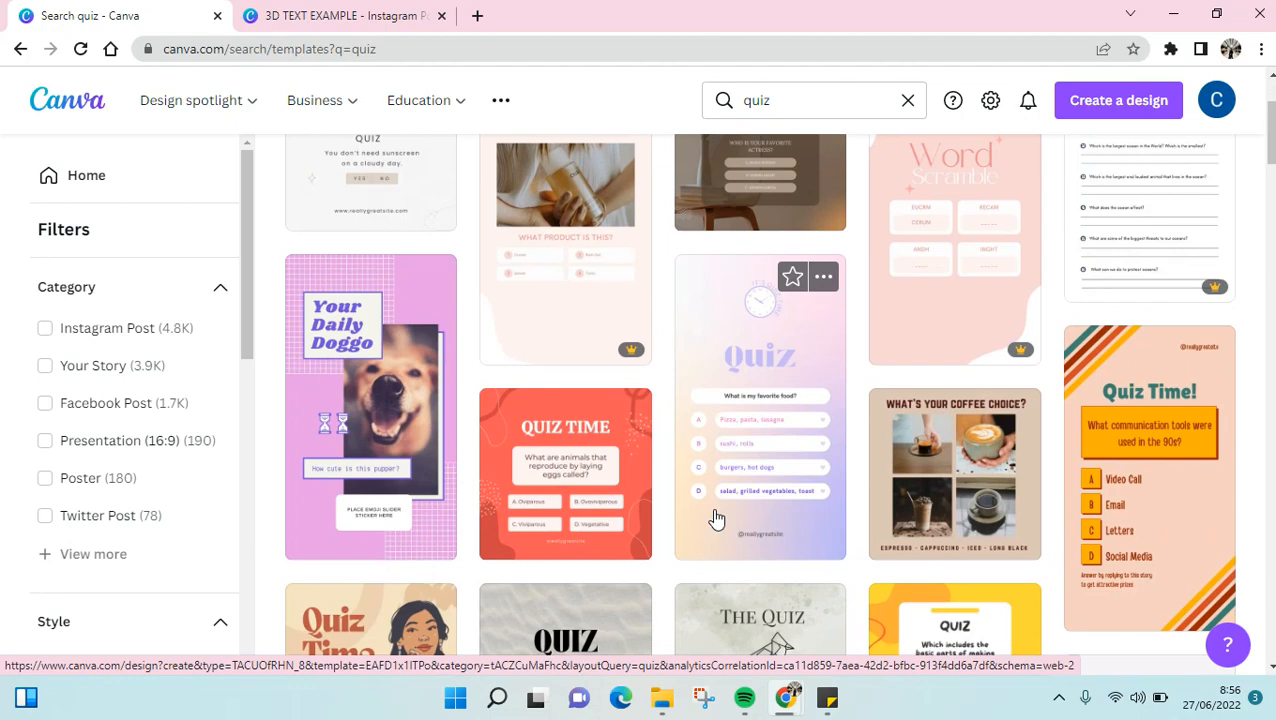
mouse_move(614, 528)
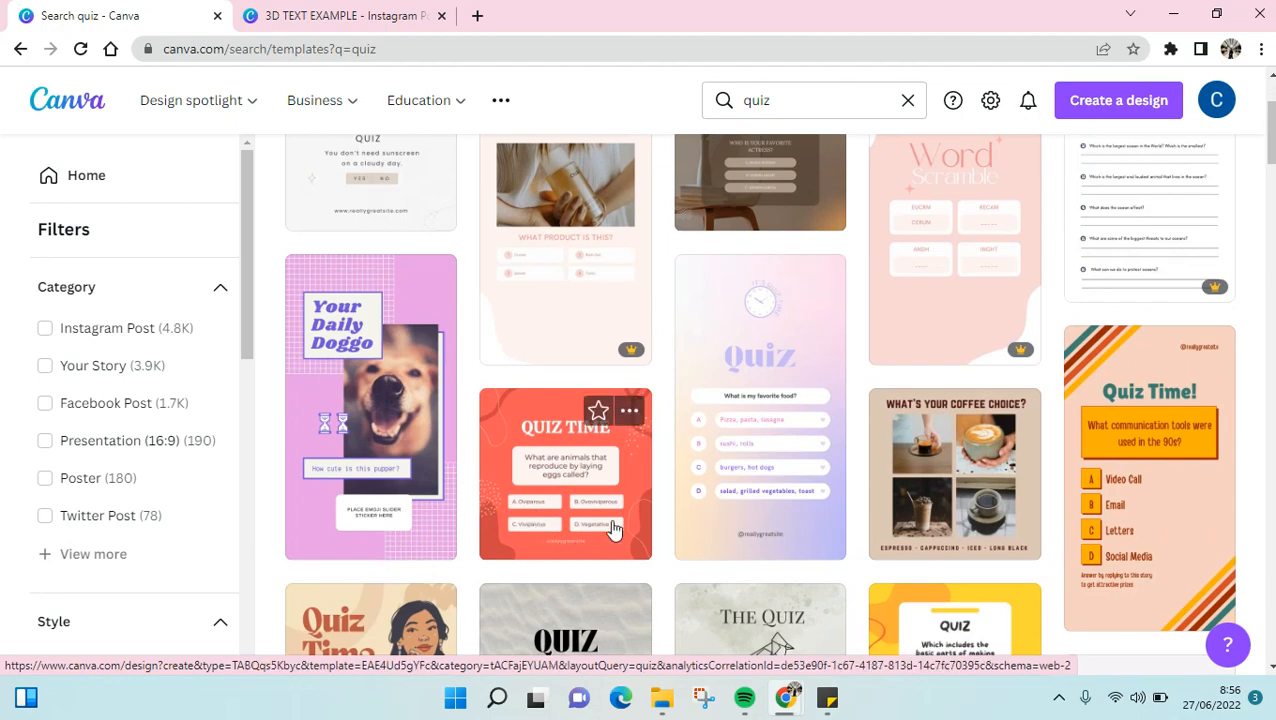
mouse_move(999, 535)
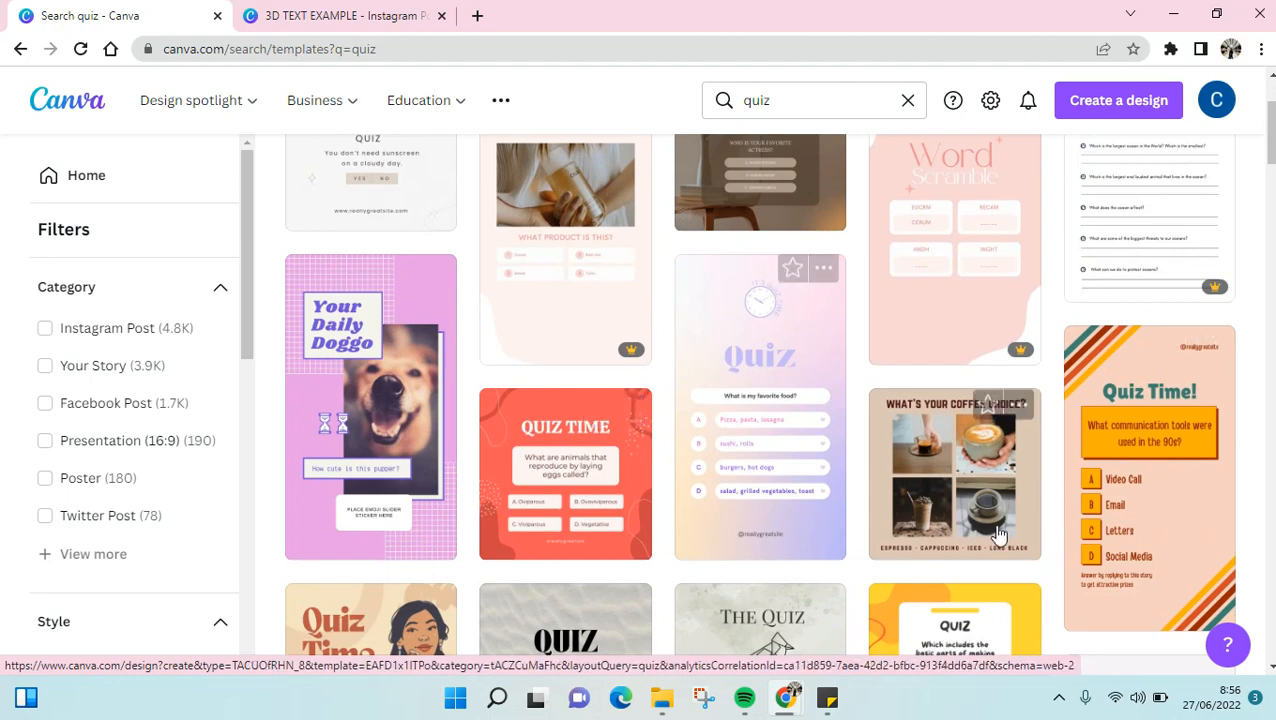
scroll(up, 3)
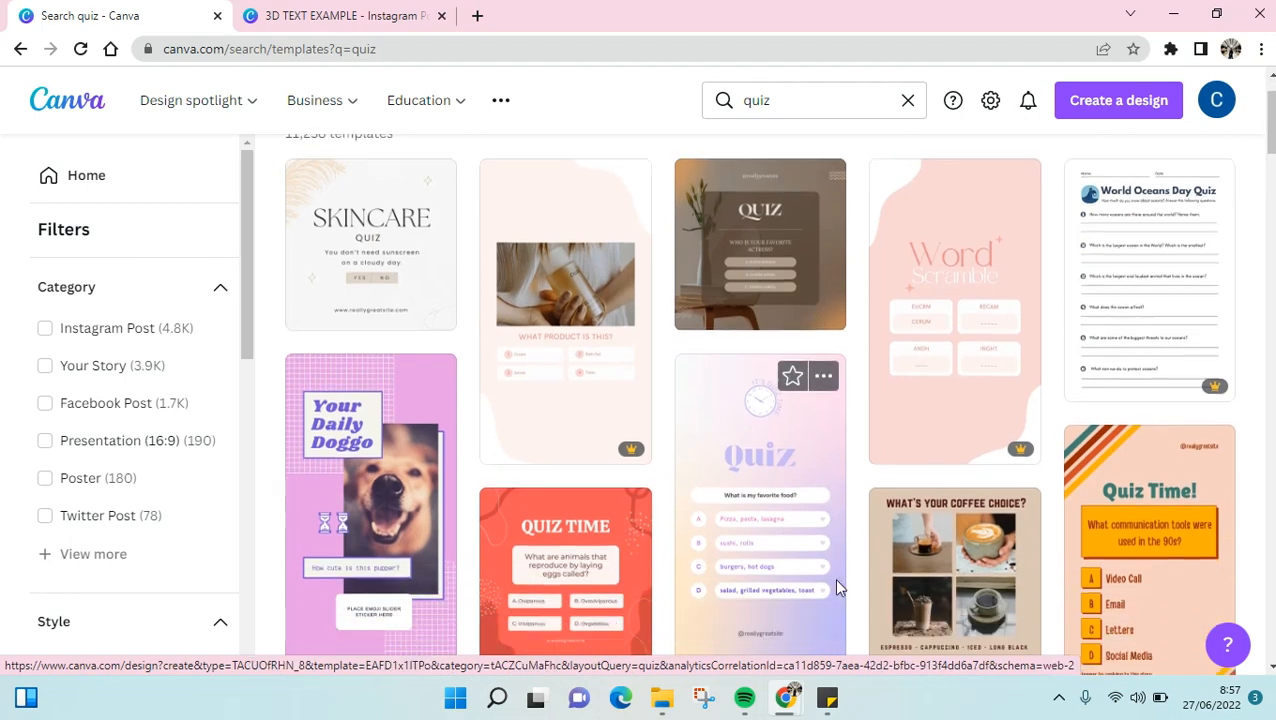
scroll(down, 3)
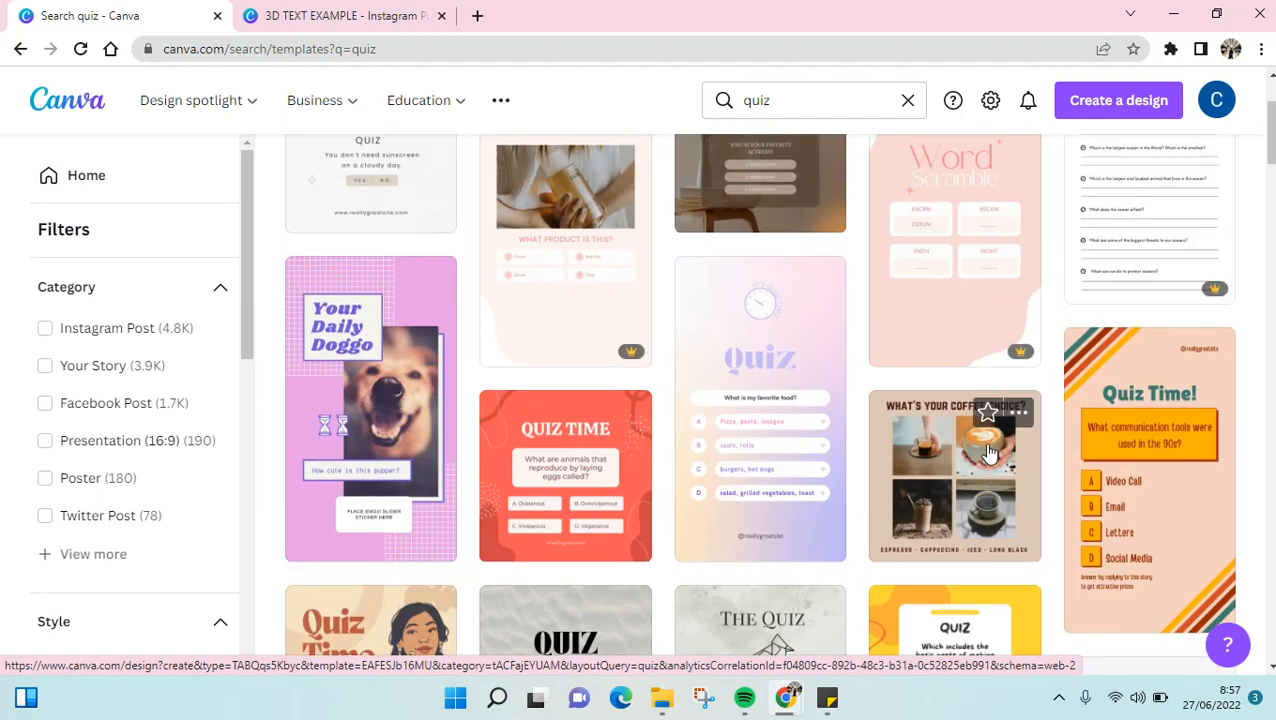
mouse_move(500, 478)
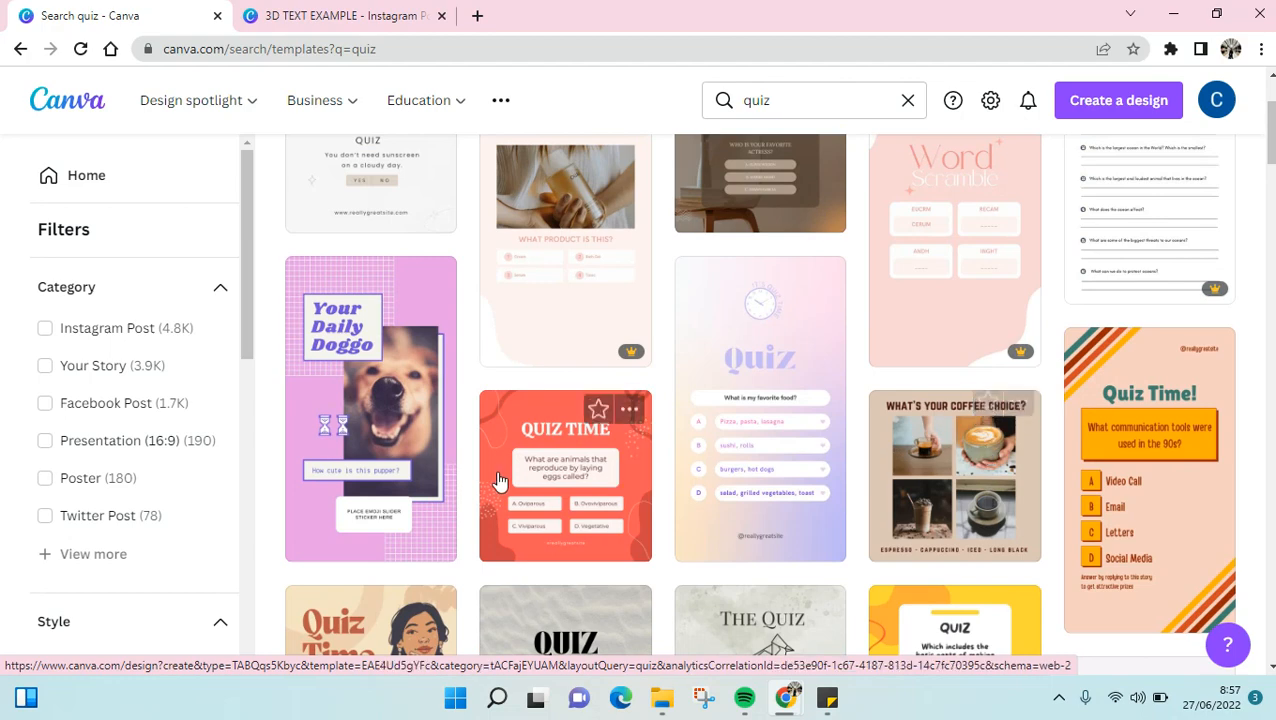
click(565, 475)
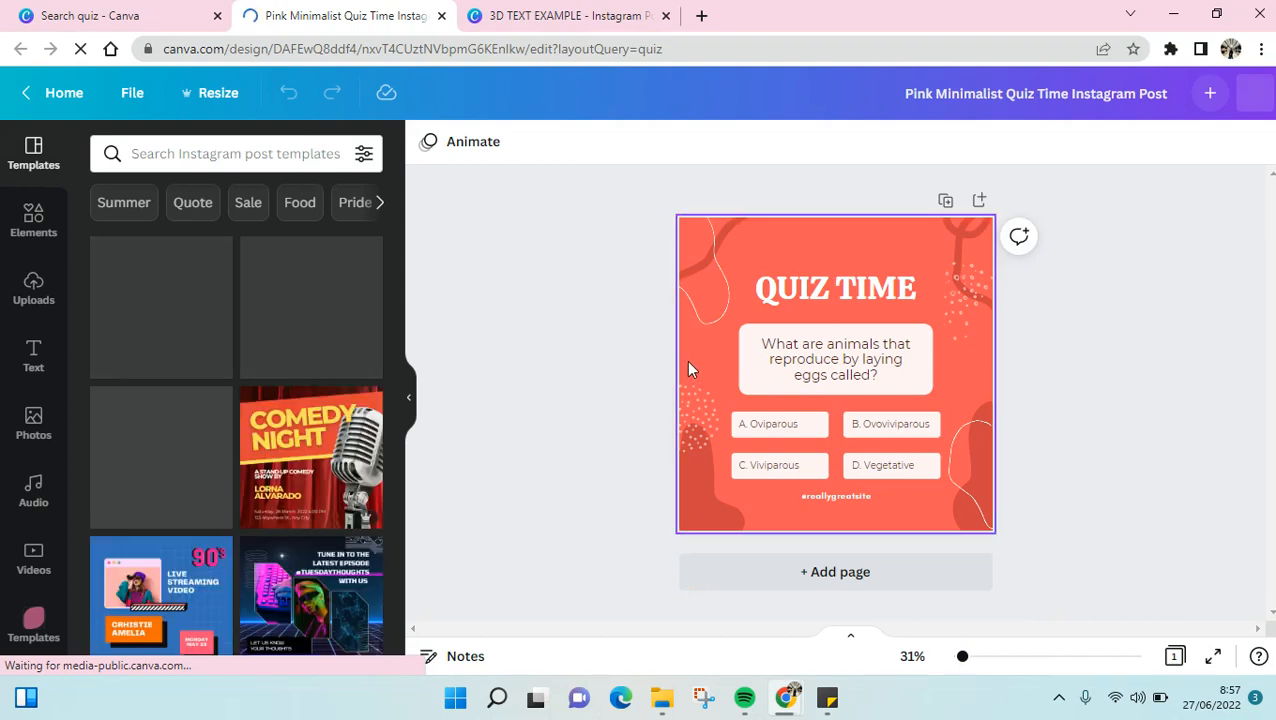
Replace the egg-laying animals question with 'What is our brand anniversary?'.
click(835, 359)
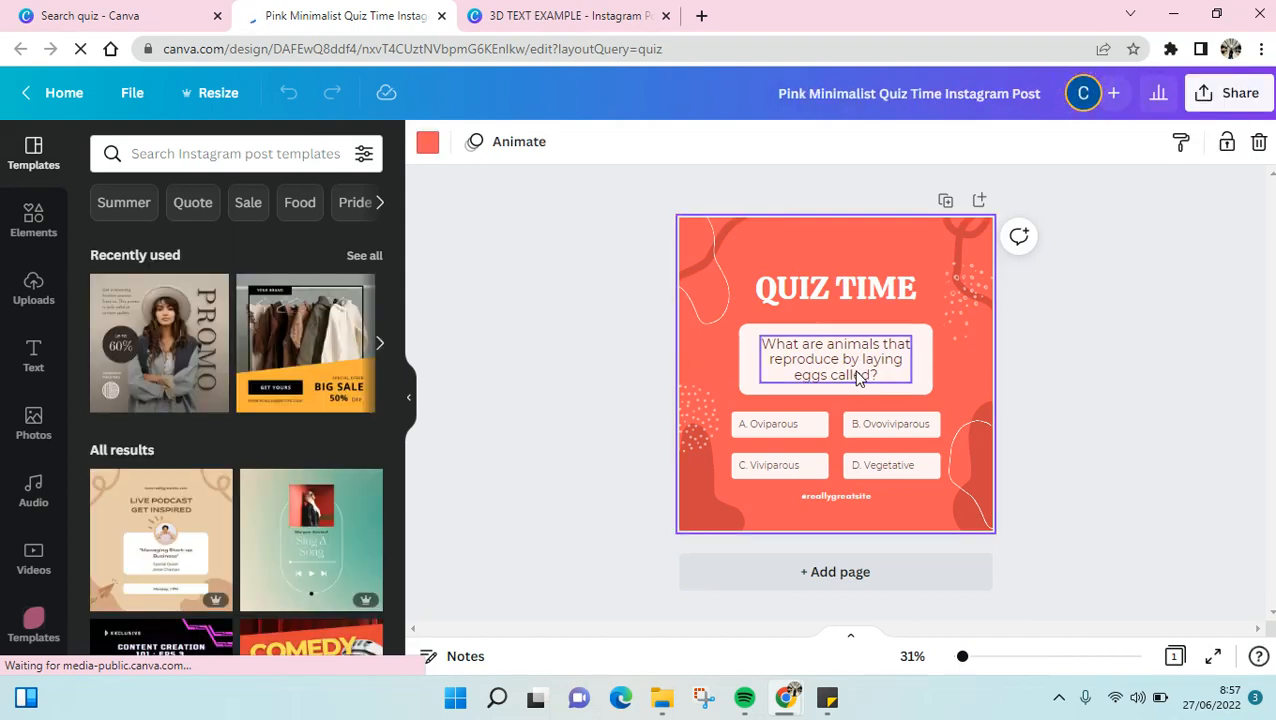
click(835, 288)
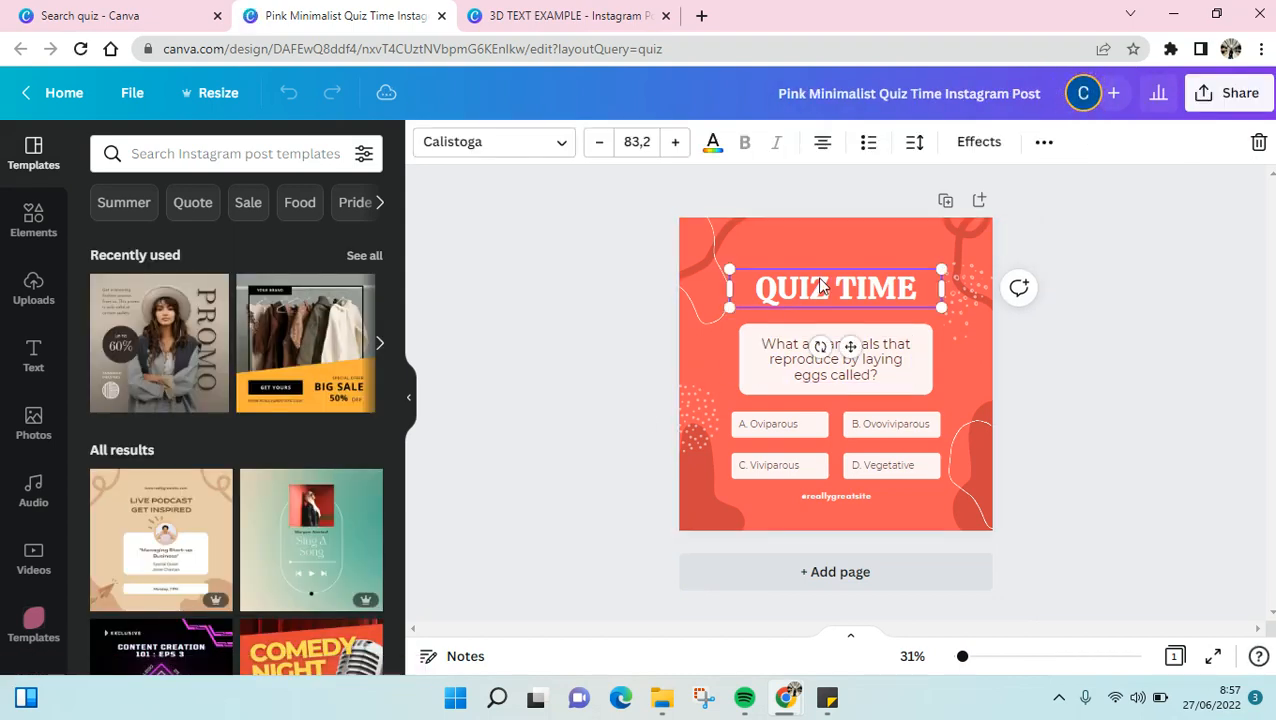
click(835, 359)
text(What is our brand)
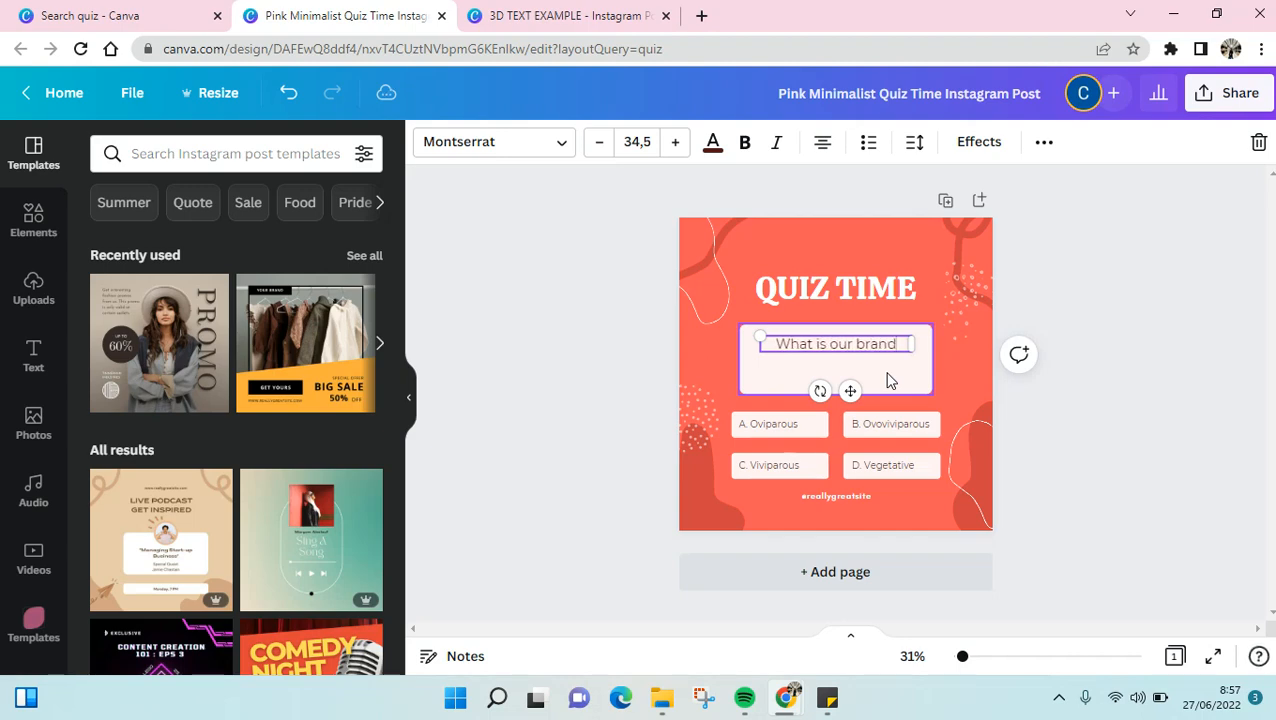
text(annivers)
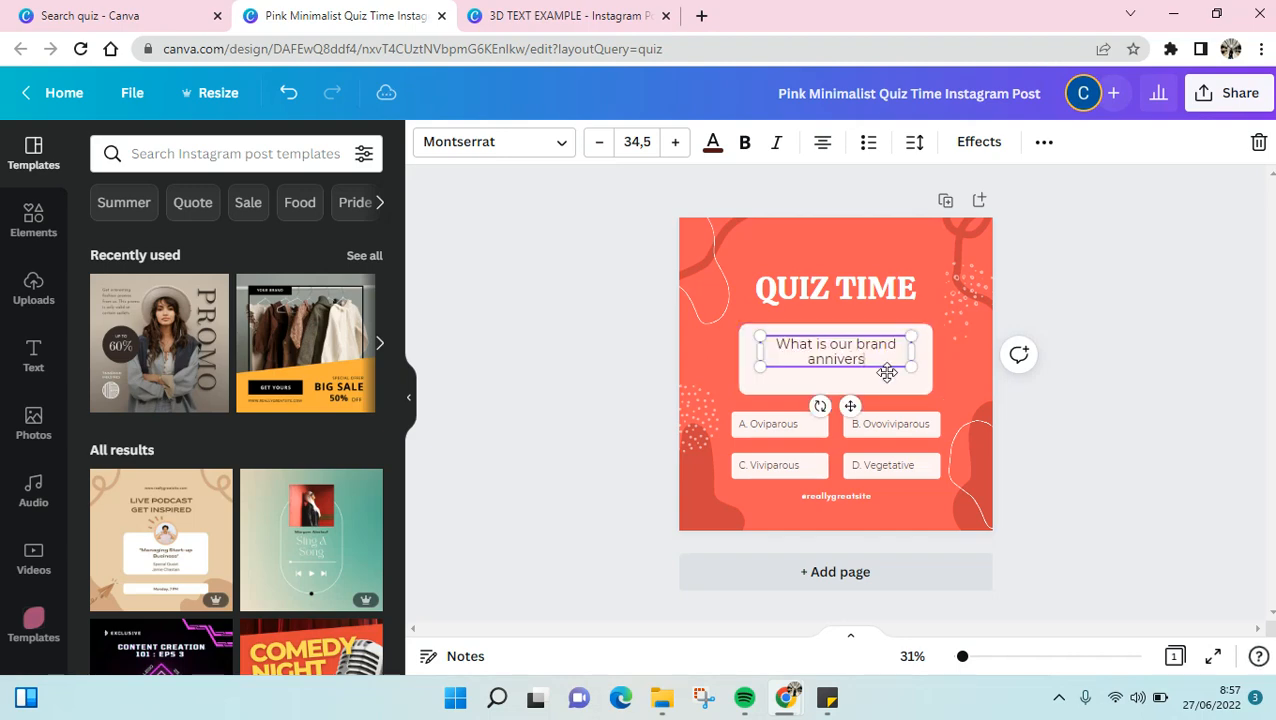
text(sary?)
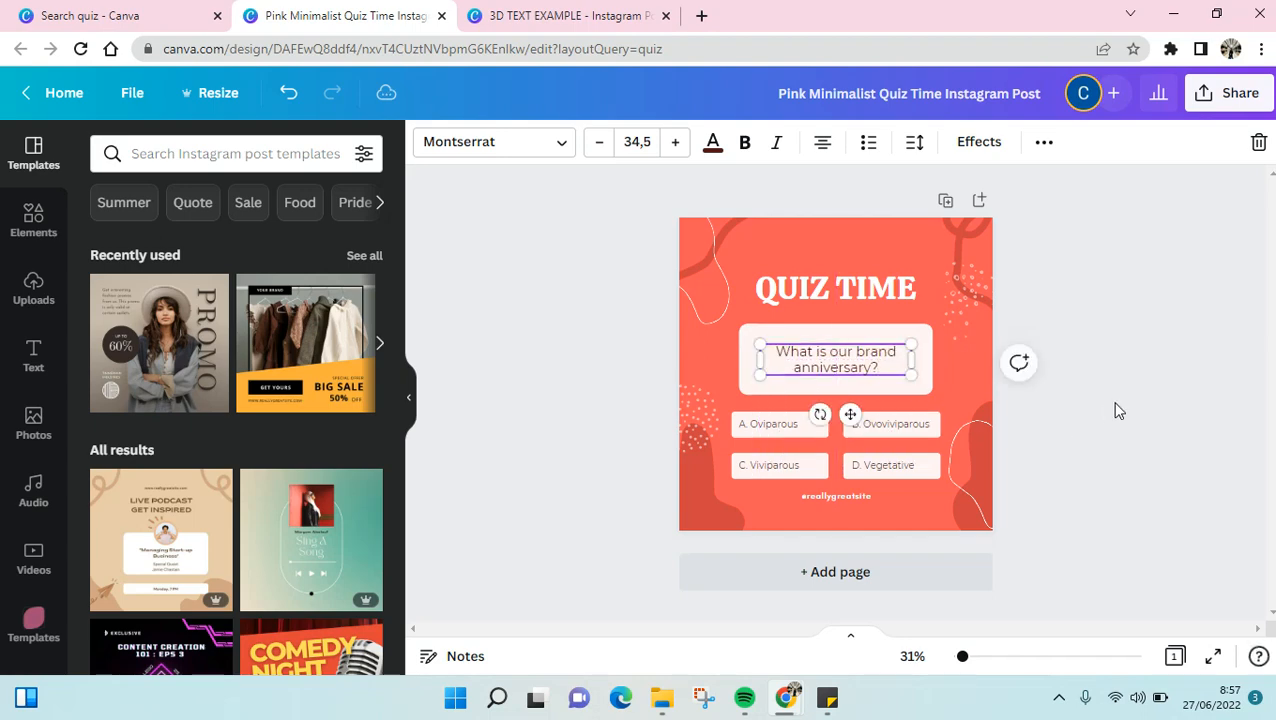
click(1075, 444)
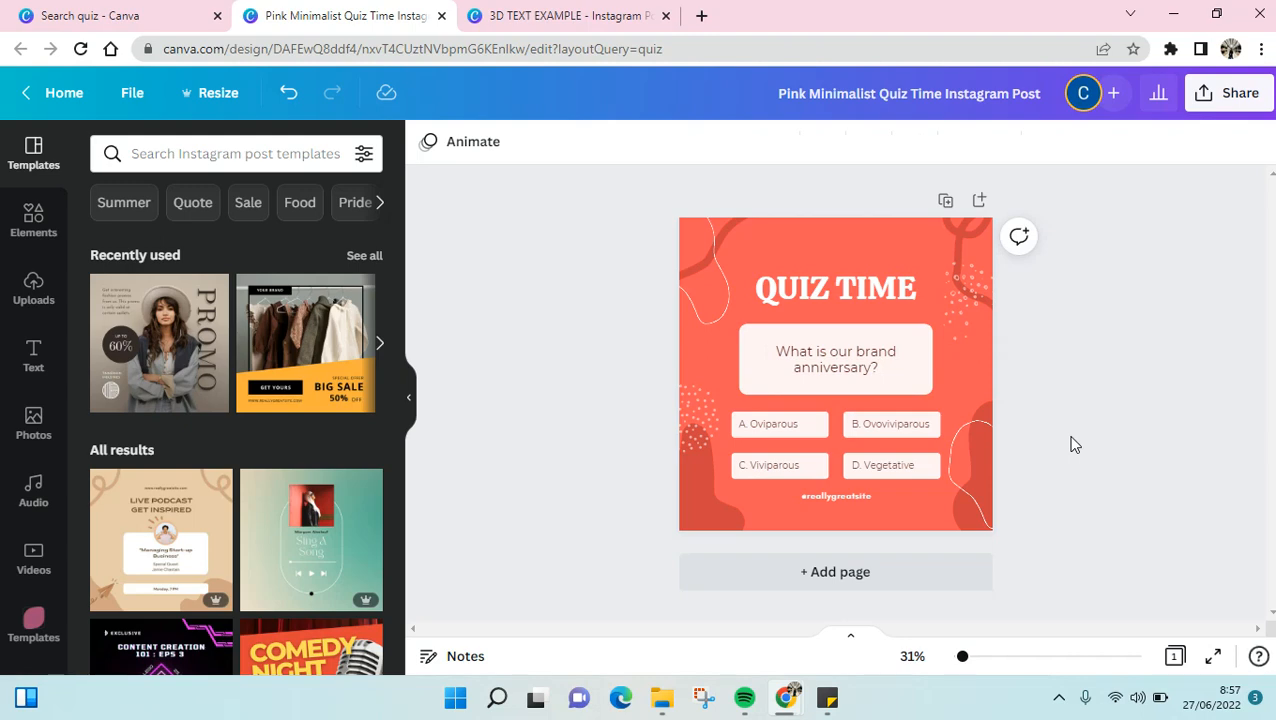
Search 'quiz' templates, then fill a new page 2 with the beige re-arrange-this-word template.
click(835, 359)
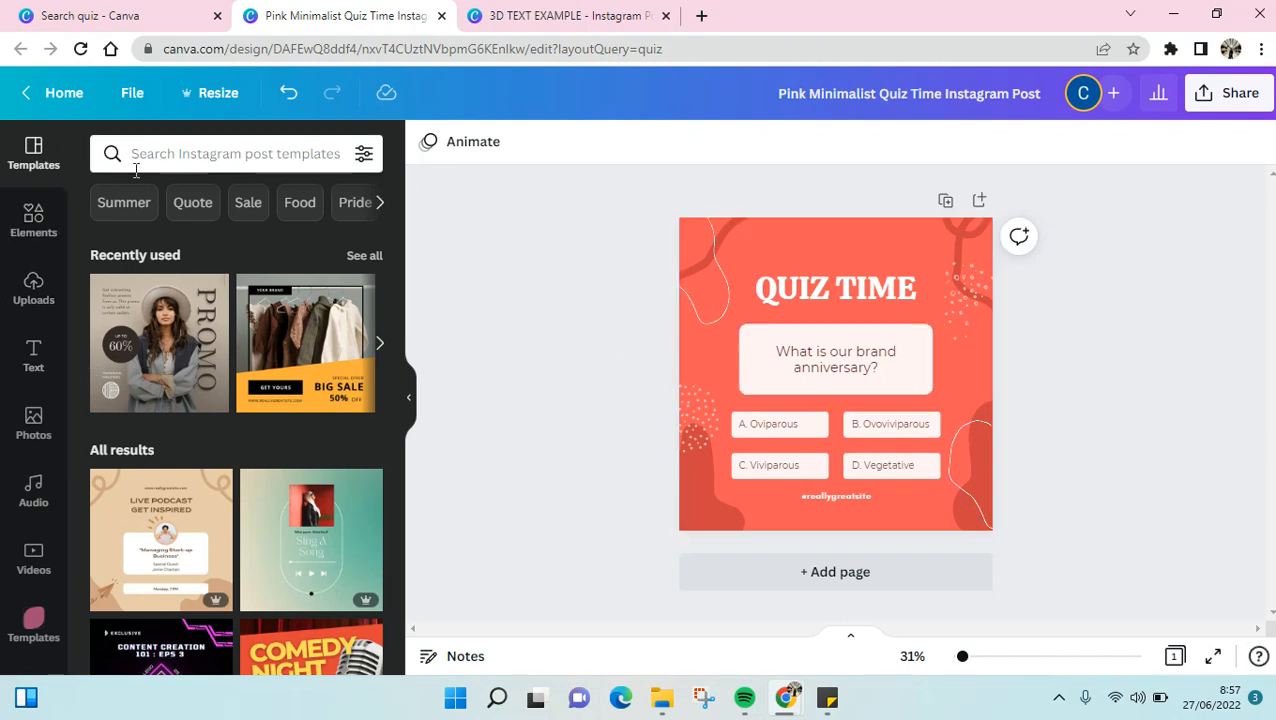
click(235, 153)
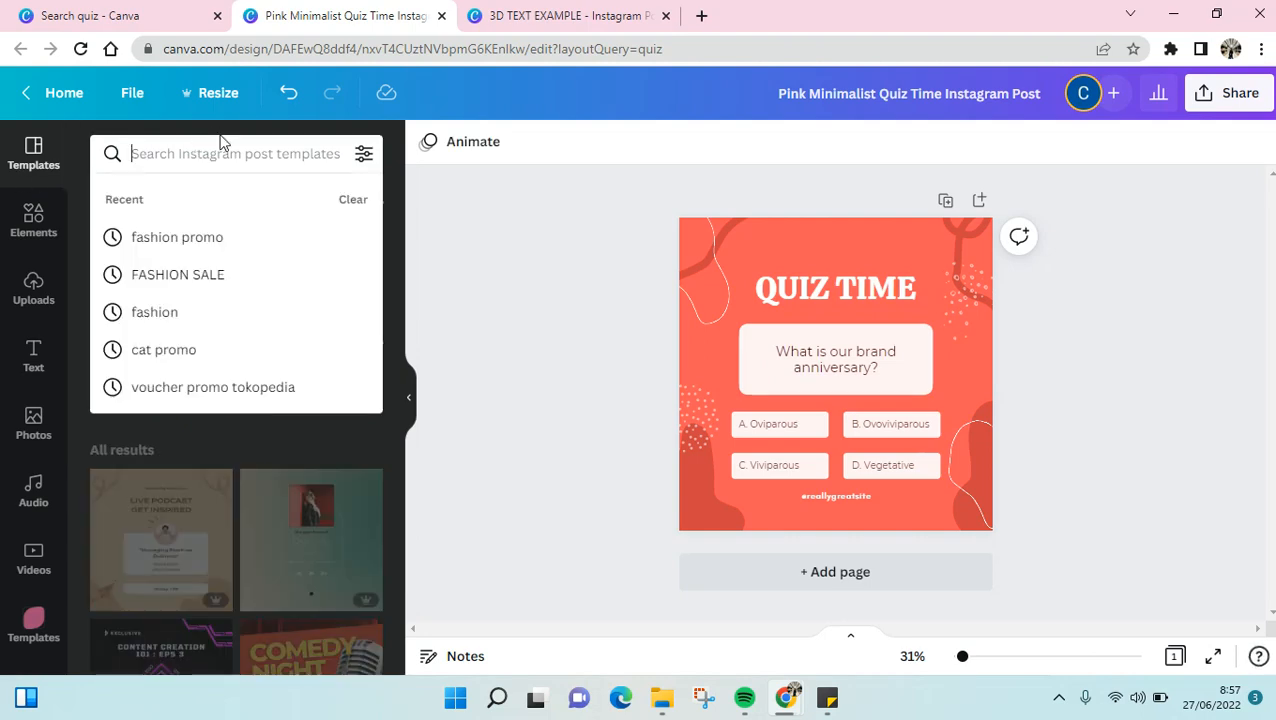
text(quiz)
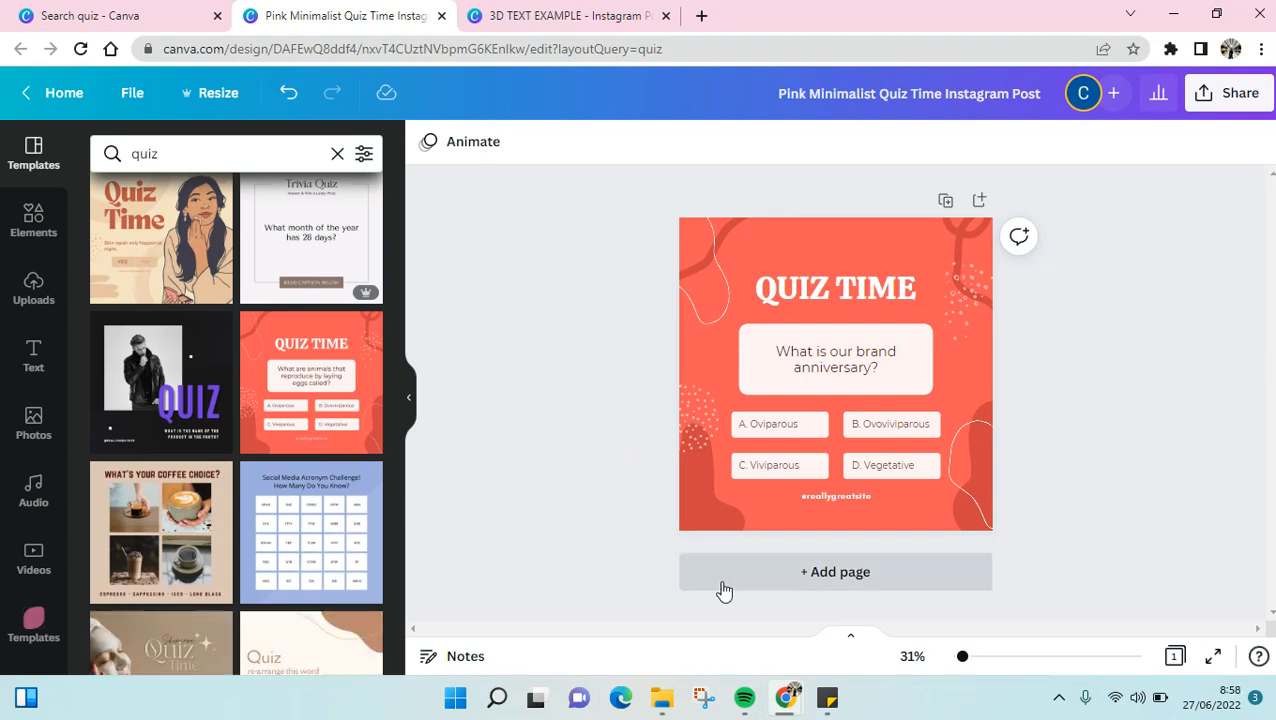
click(835, 571)
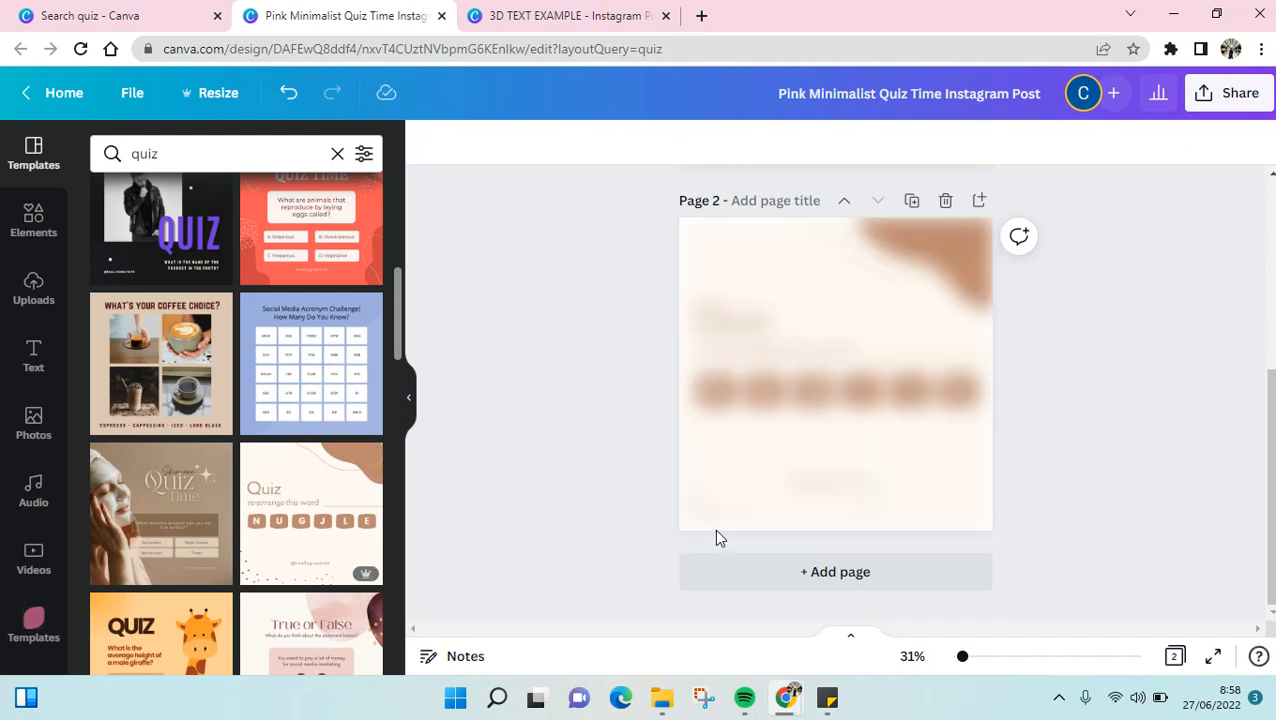
click(310, 512)
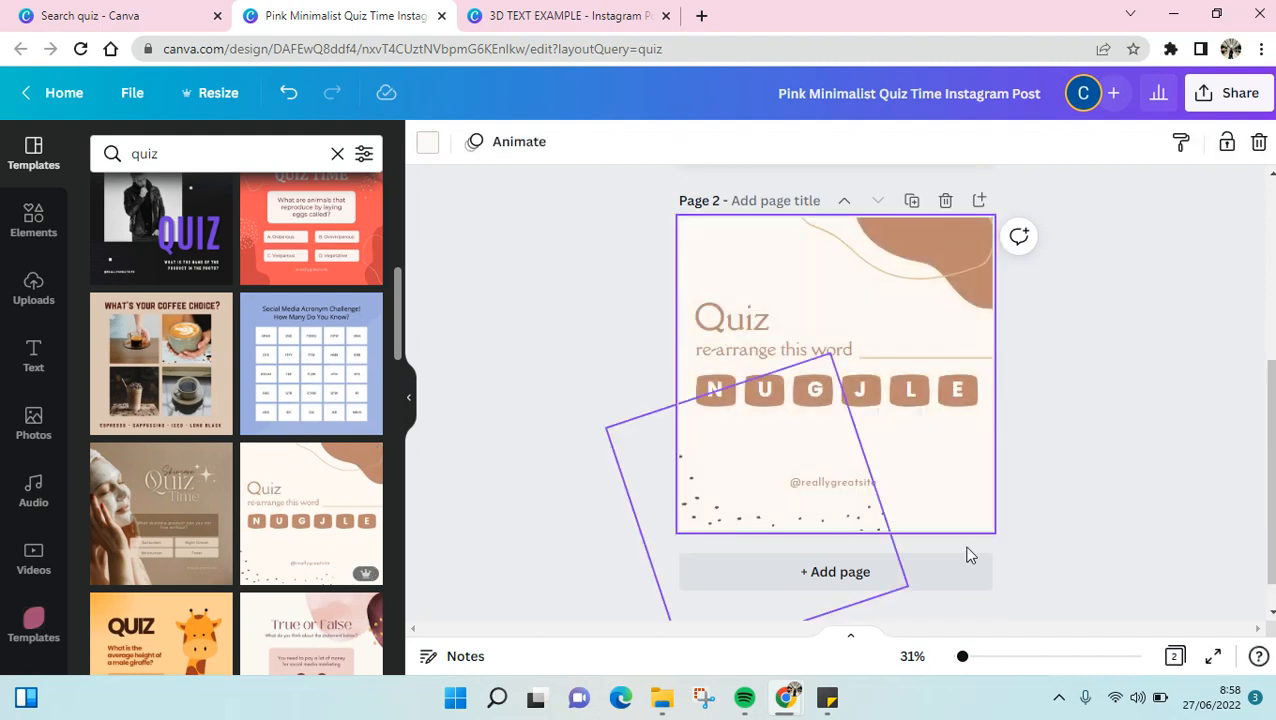
click(774, 349)
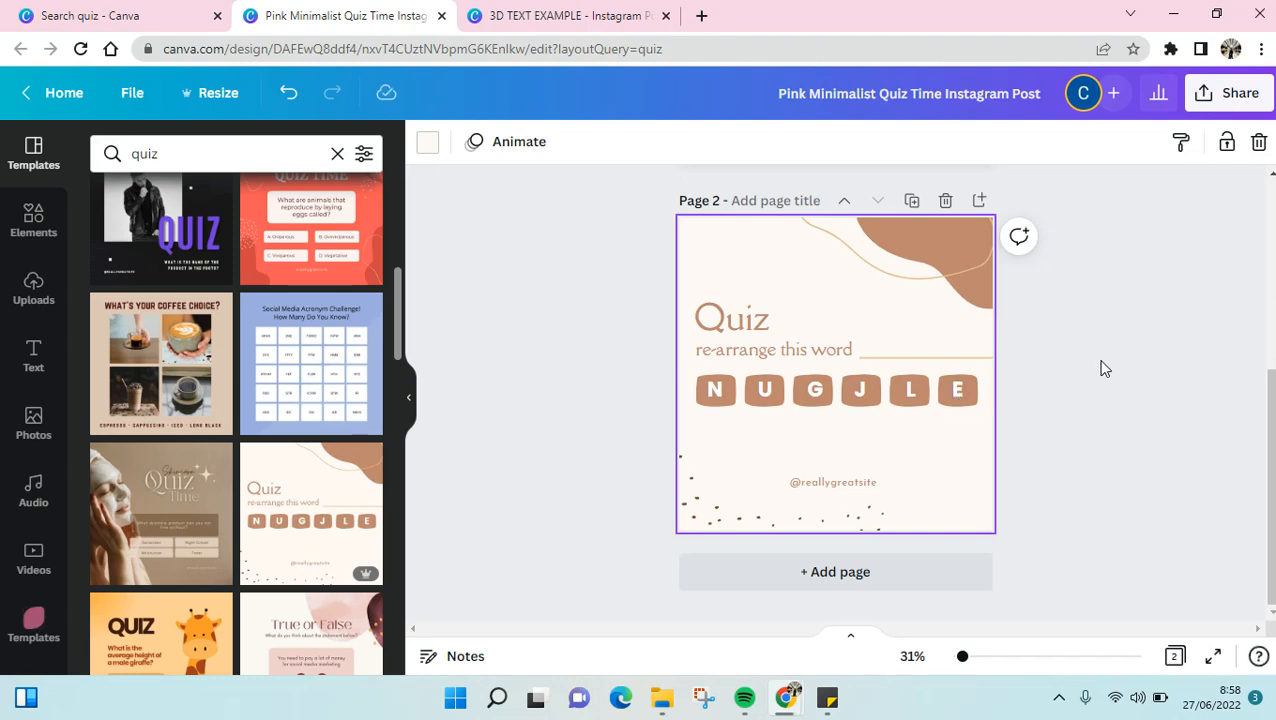
scroll(up, 3)
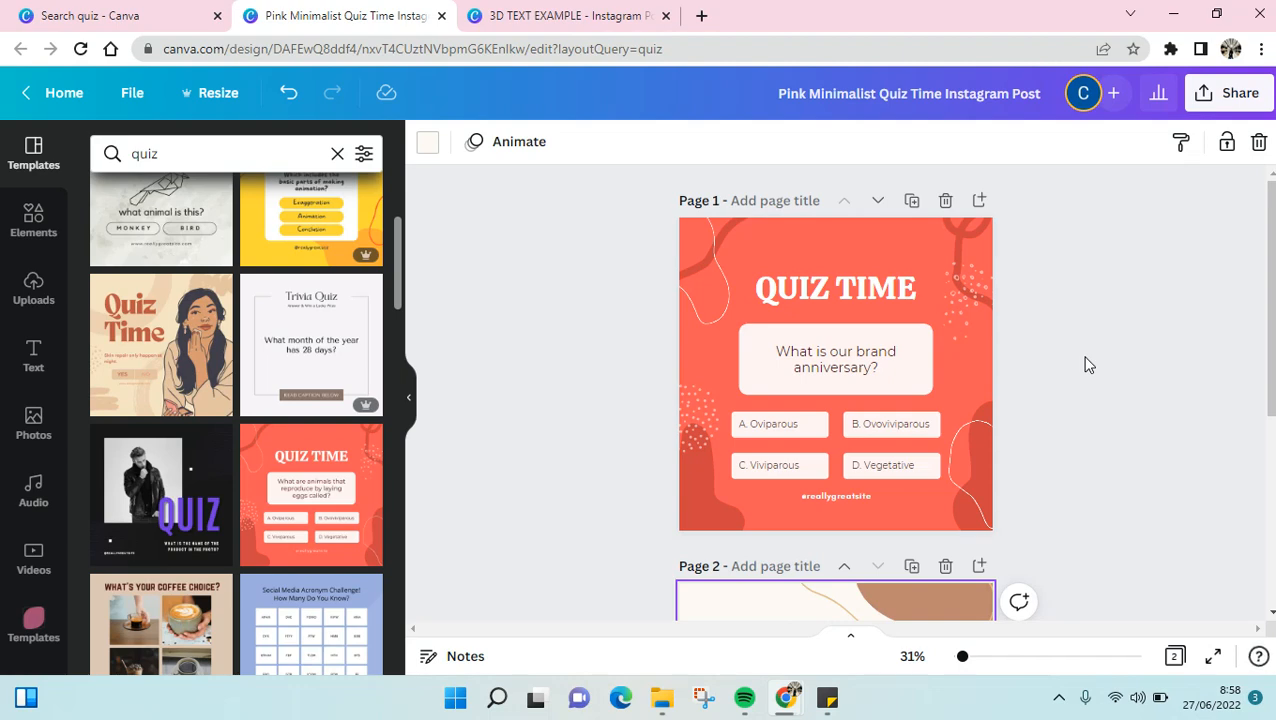
click(1240, 93)
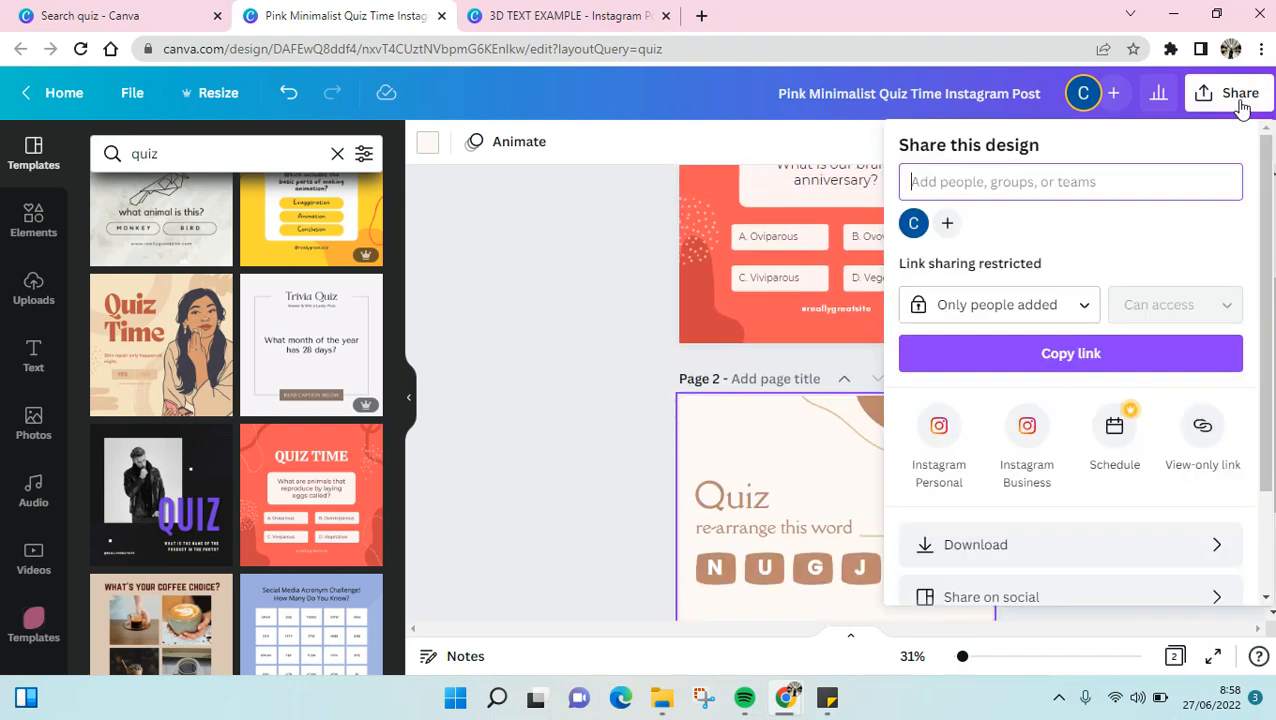
scroll(down, 3)
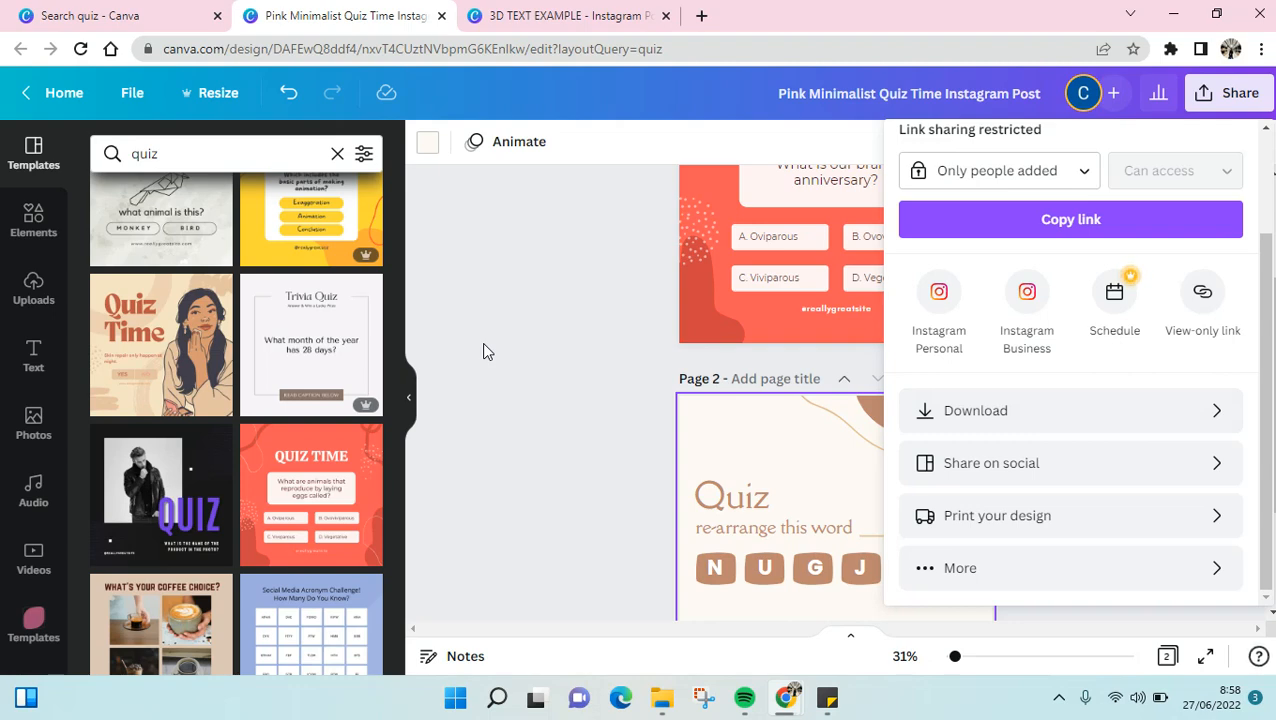
mouse_move(1206, 443)
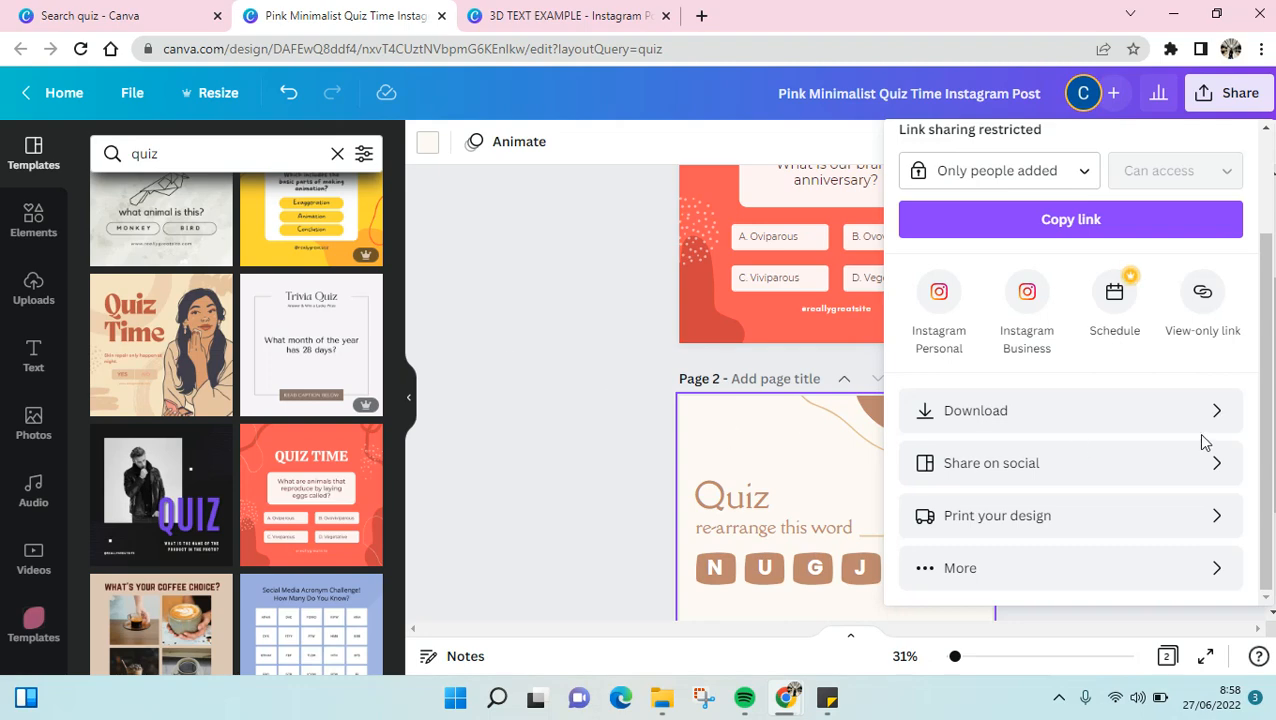
mouse_move(997, 319)
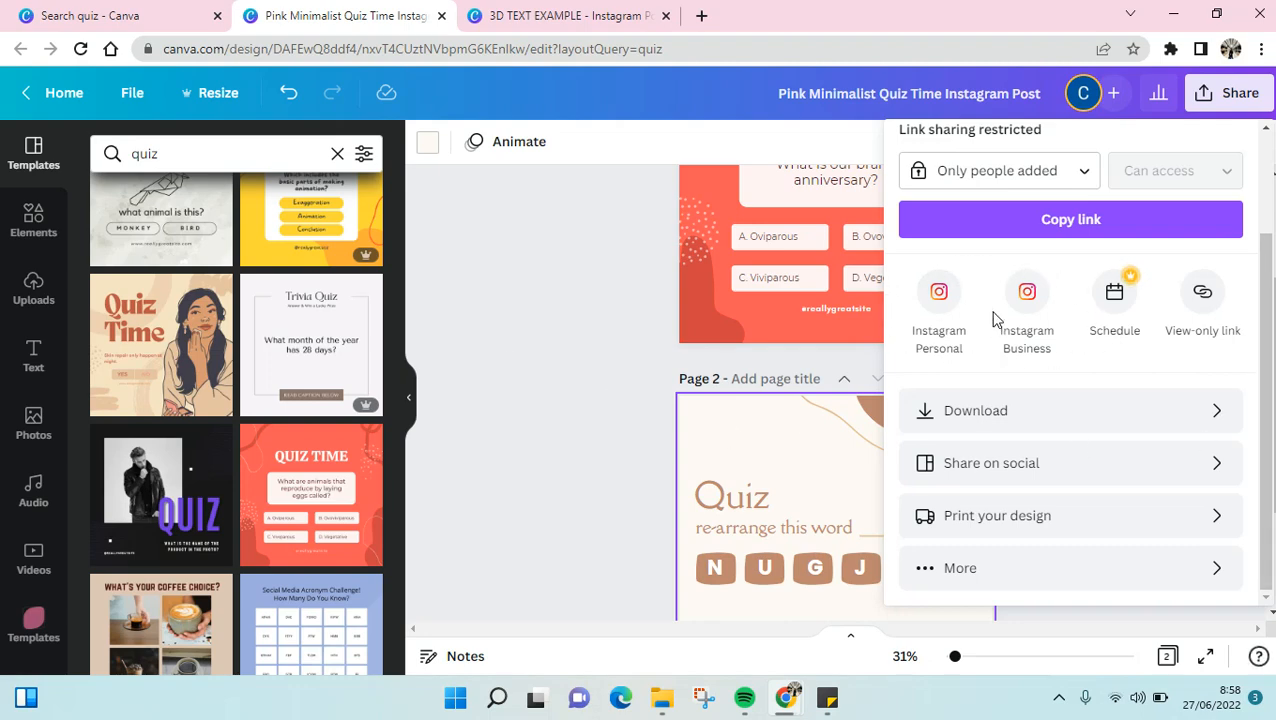
mouse_move(645, 283)
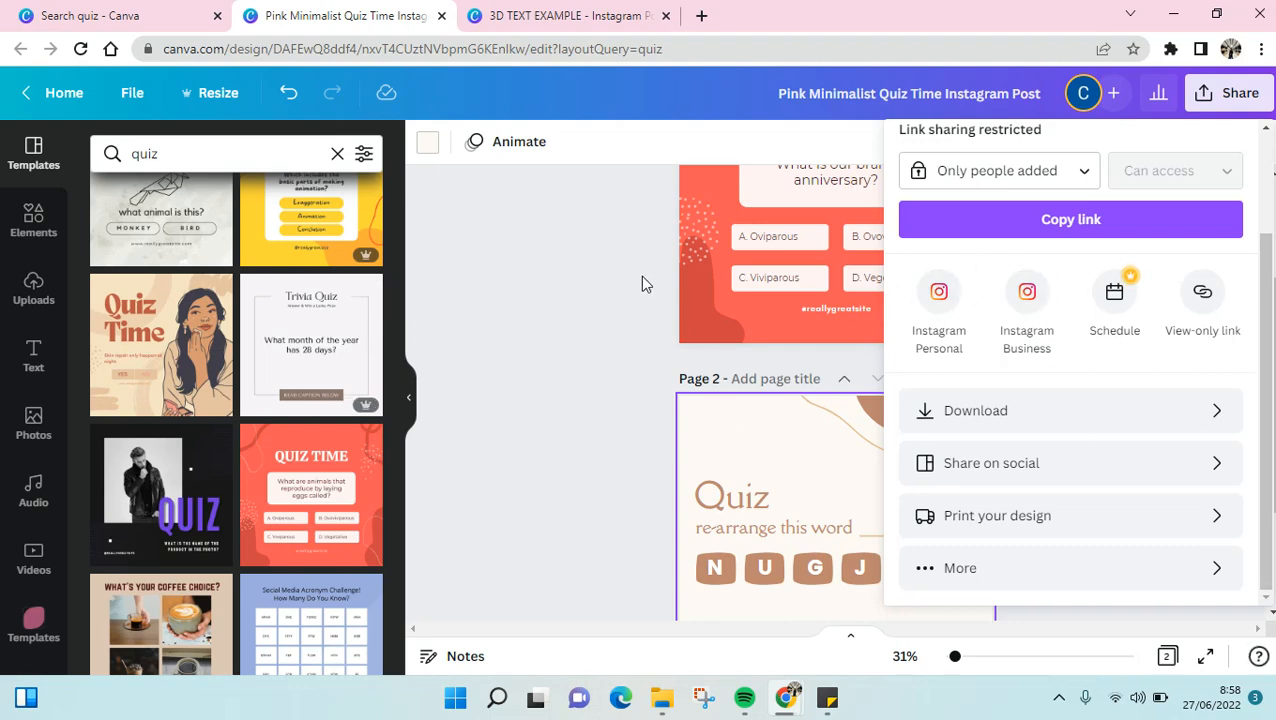
click(575, 252)
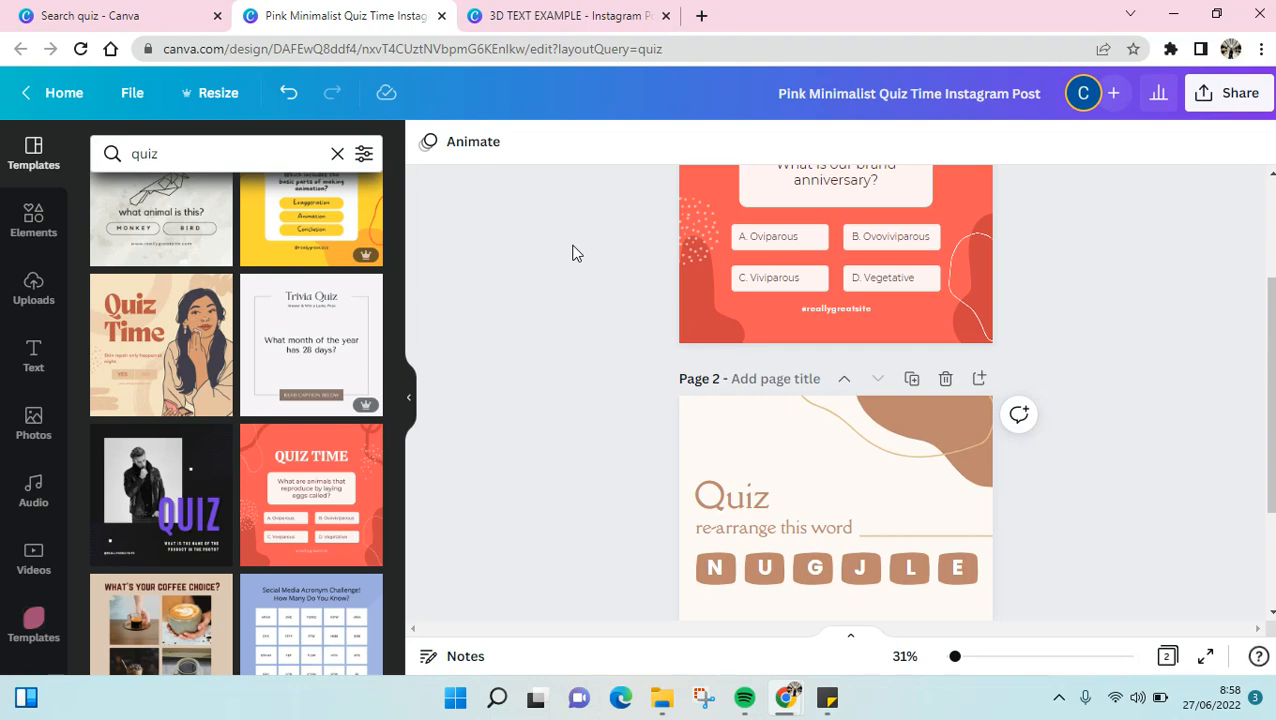
mouse_move(975, 703)
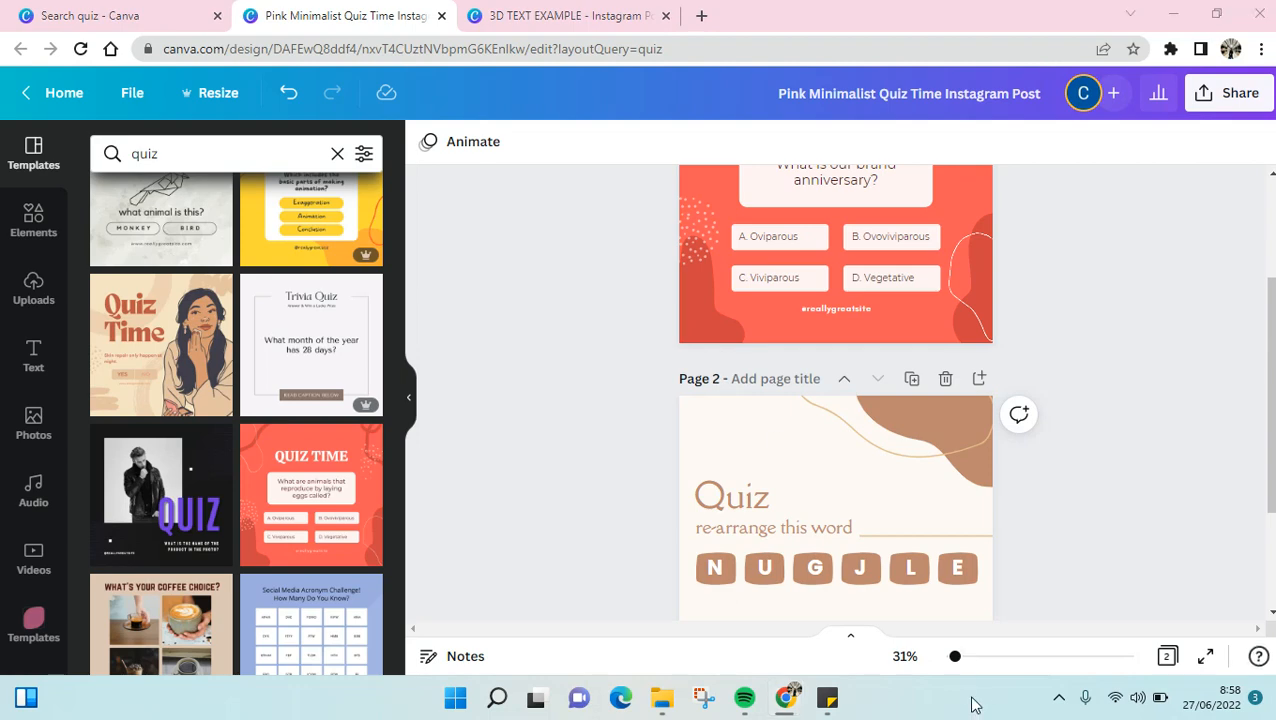